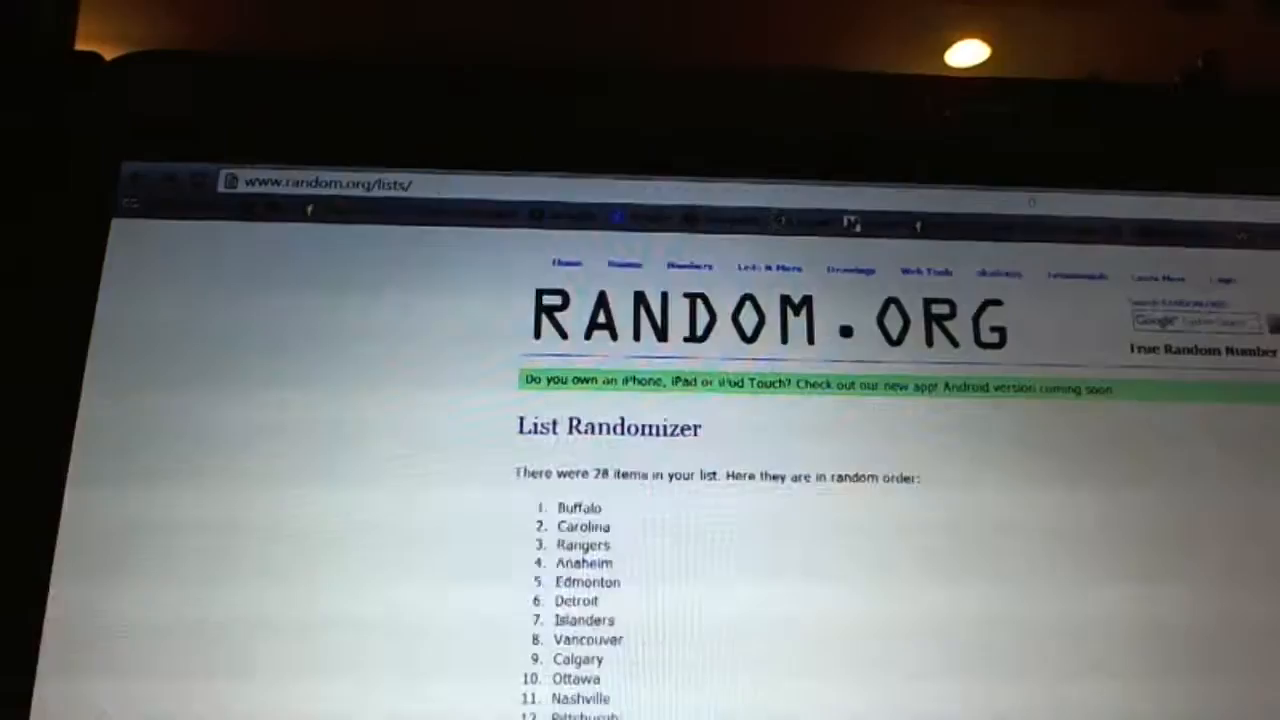
Step: Copy the reshuffled team list from the results page, now led by Detroit
{"action": "scroll", "scroll_direction": "down", "scroll_amount": 3}
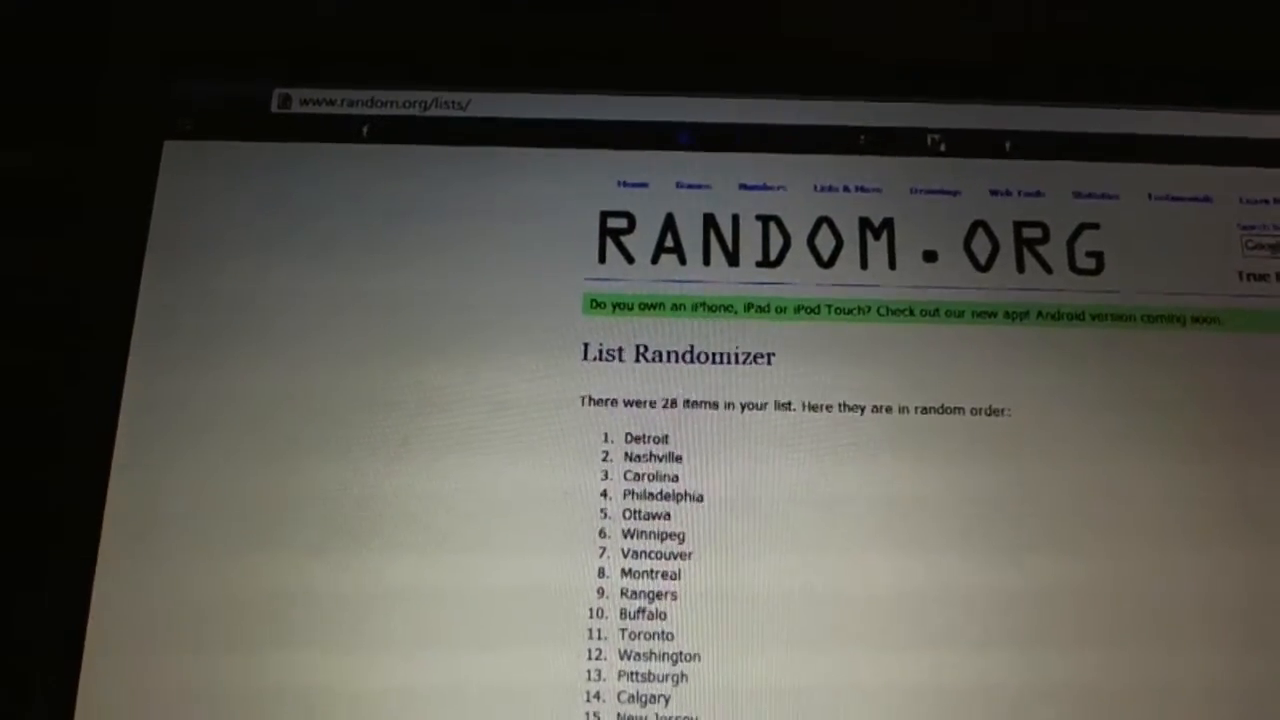
{"action": "right_click", "coordinate": [650, 450]}
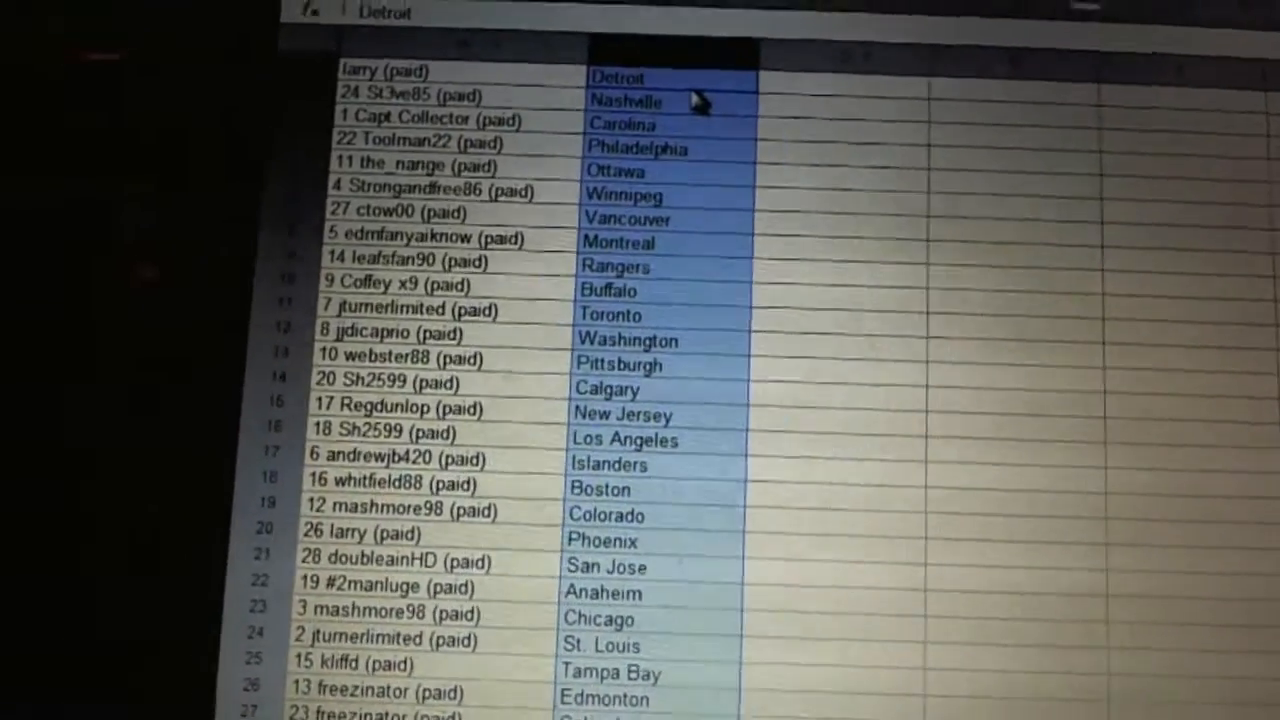
Step: Review the pasted assignments down to Tampa Bay, Edmonton, Columbus and Dallas
{"action": "scroll", "scroll_direction": "down", "scroll_amount": 3}
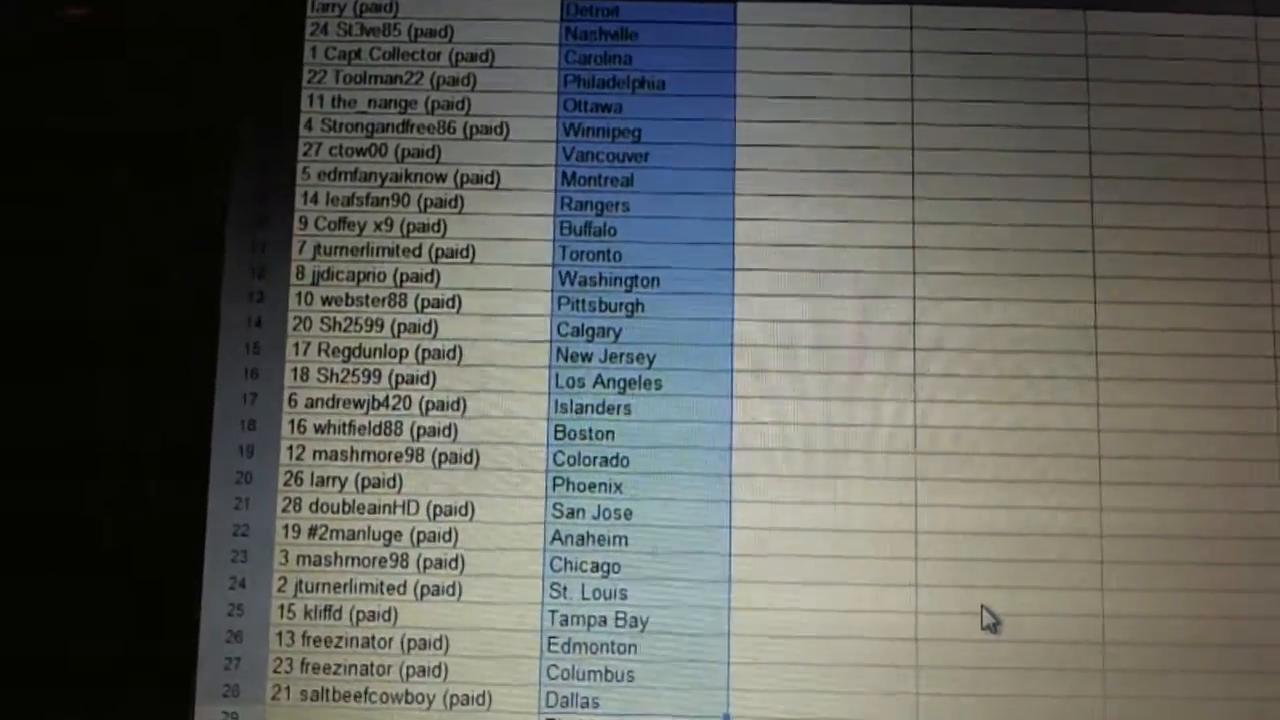